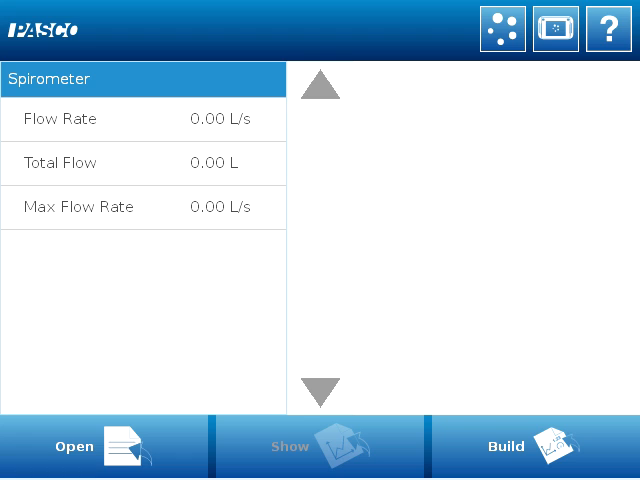
Graph Max Flow Rate, return home, then start a new page and calculation
left_click(140, 207)
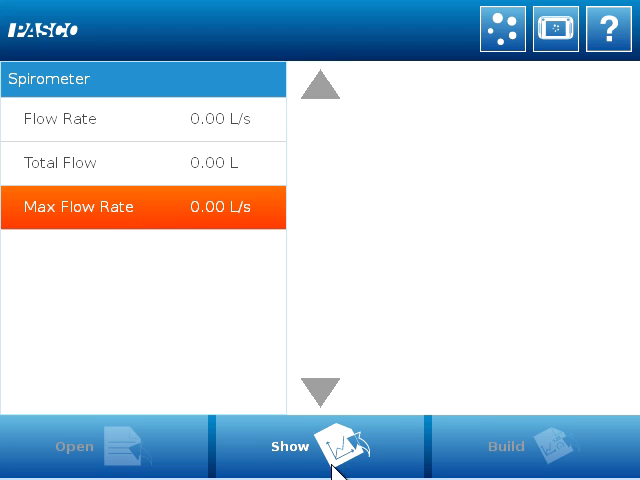
left_click(323, 446)
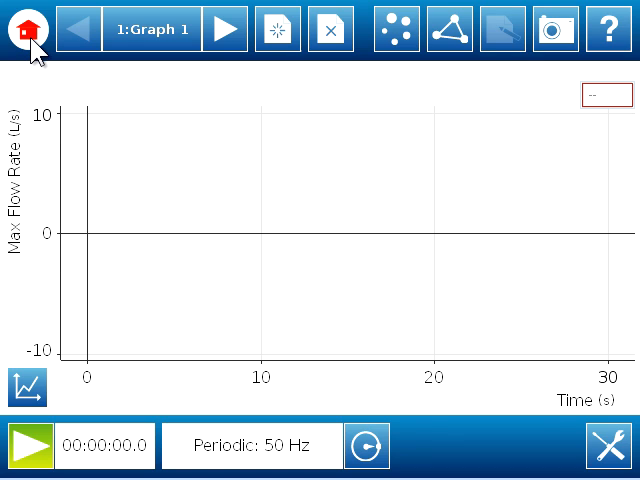
left_click(22, 28)
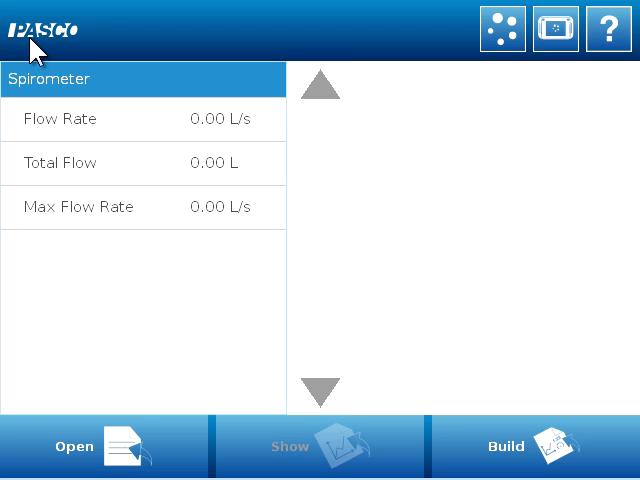
mouse_move(112, 213)
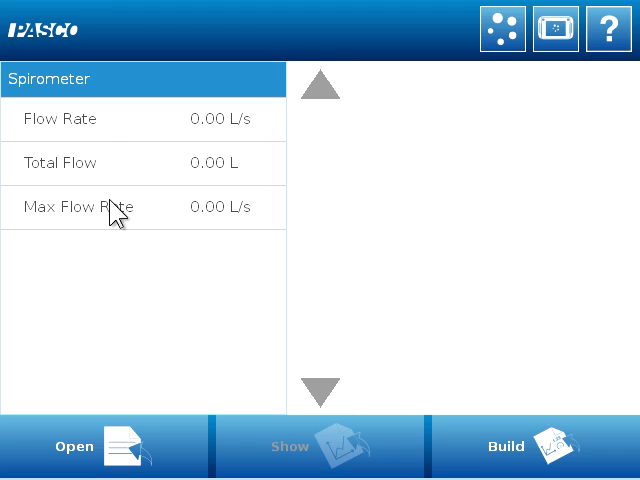
mouse_move(316, 280)
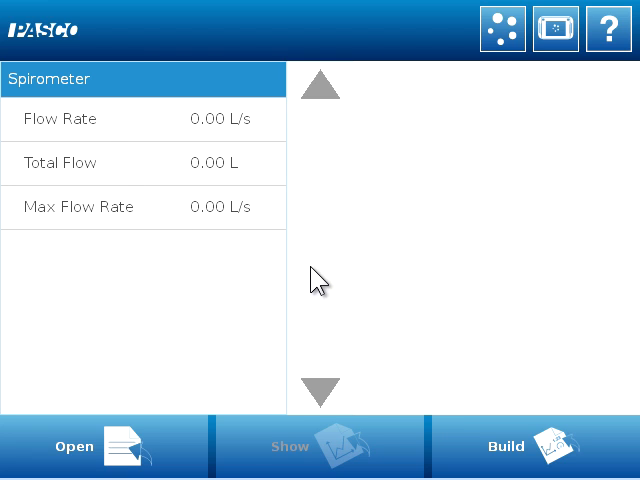
mouse_move(578, 462)
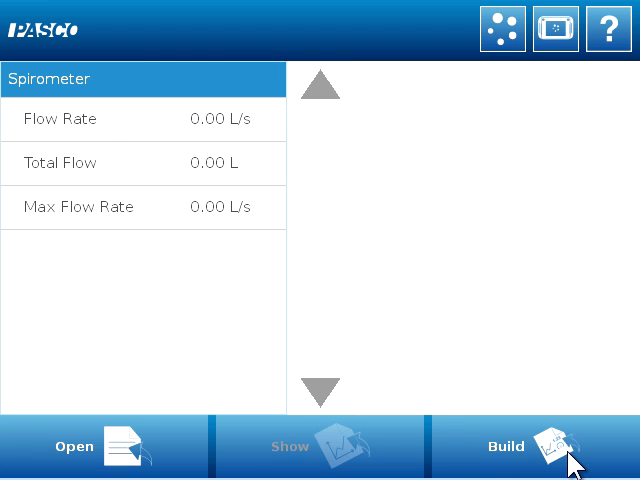
left_click(540, 446)
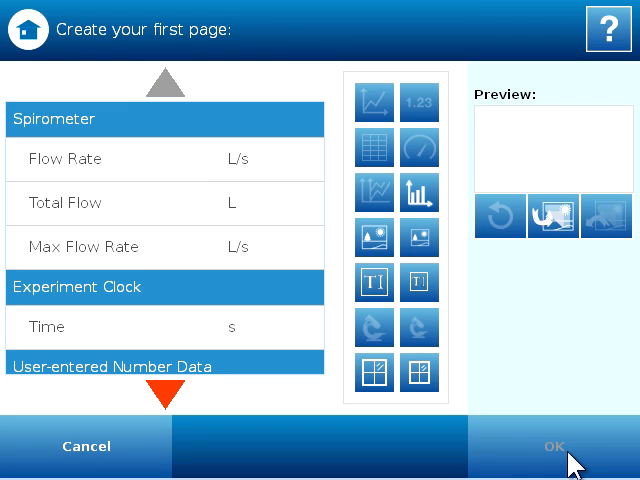
mouse_move(127, 296)
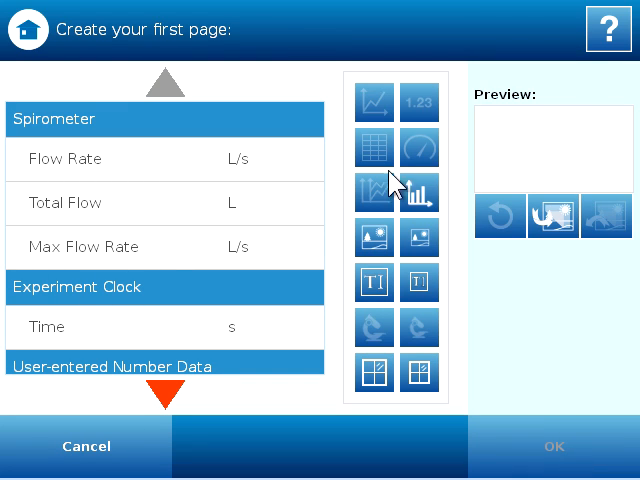
mouse_move(170, 425)
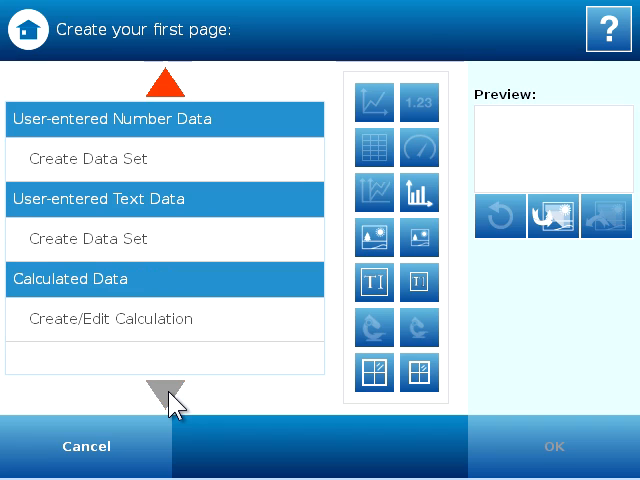
mouse_move(128, 365)
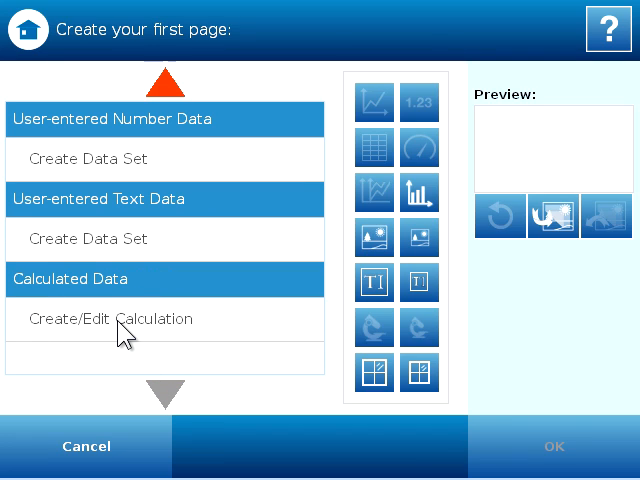
left_click(100, 319)
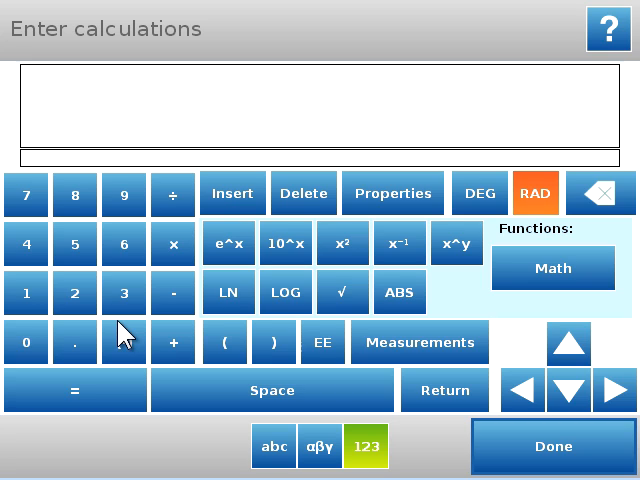
Enter the formula 'LungVolume = V0-[Total Flow(L)]' using the spirometer's Total Flow measurement
type("LungVol")
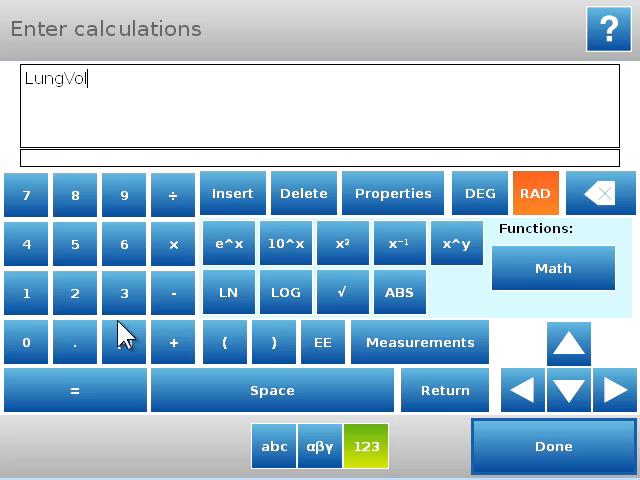
type("ume =  V0-")
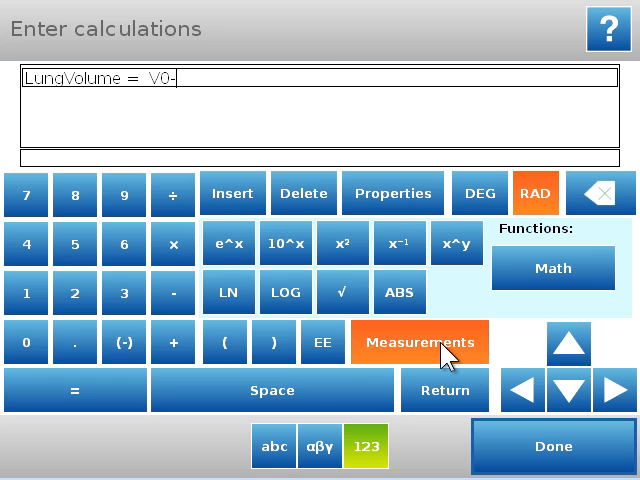
left_click(419, 342)
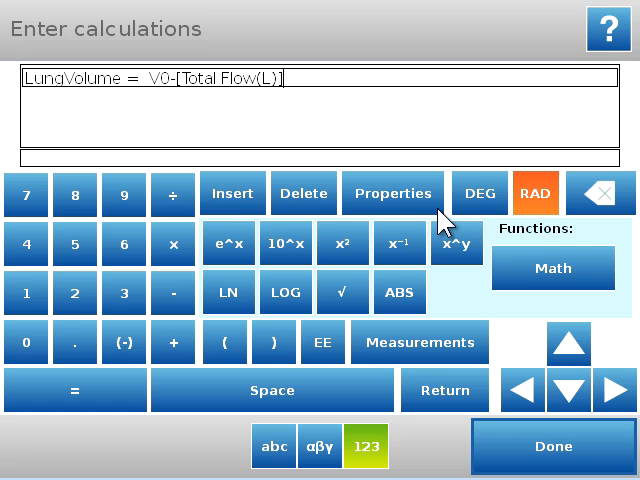
mouse_move(440, 235)
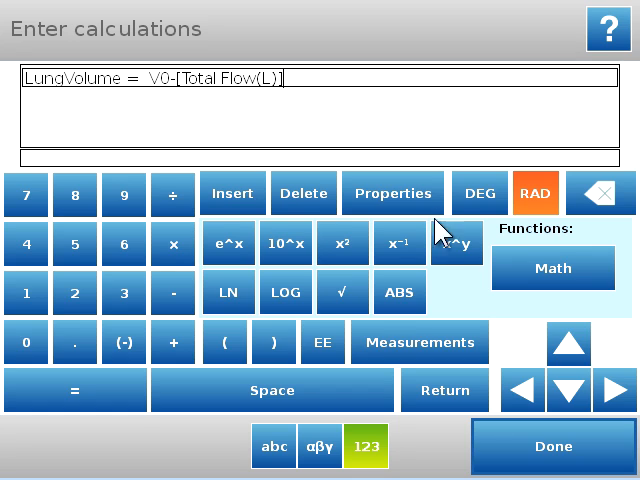
mouse_move(430, 365)
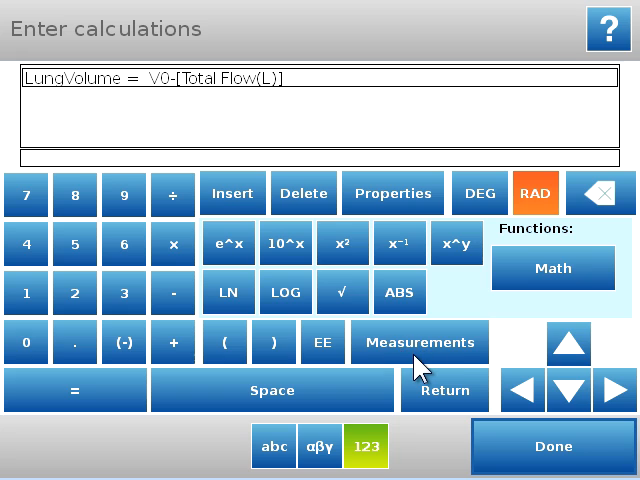
left_click(420, 342)
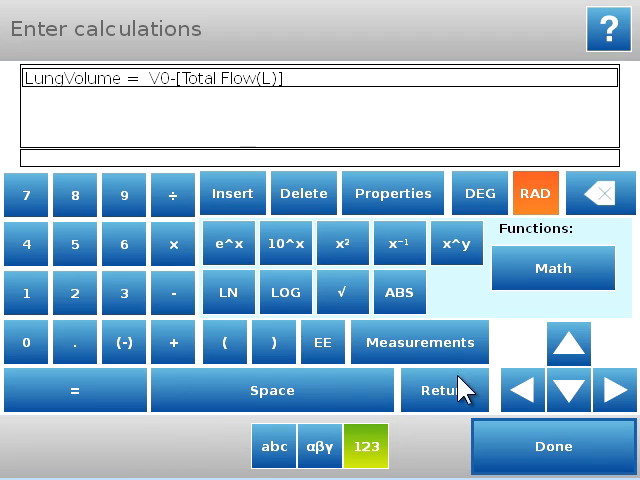
Add a second calculation line defining V0 = 2.5 so the model calculates
left_click(444, 390)
type("V0 = 2.")
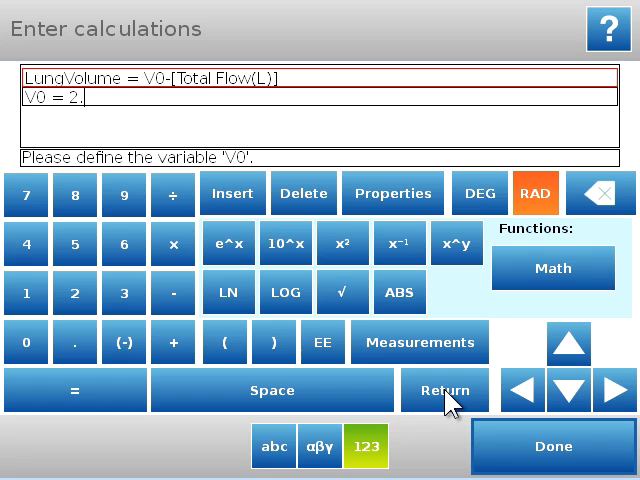
left_click(73, 303)
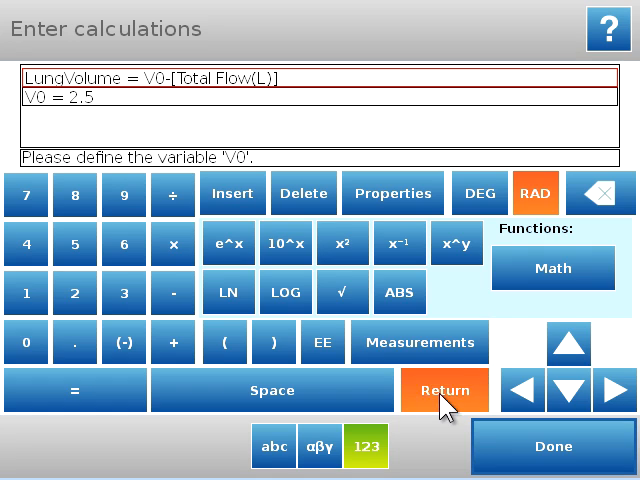
left_click(444, 390)
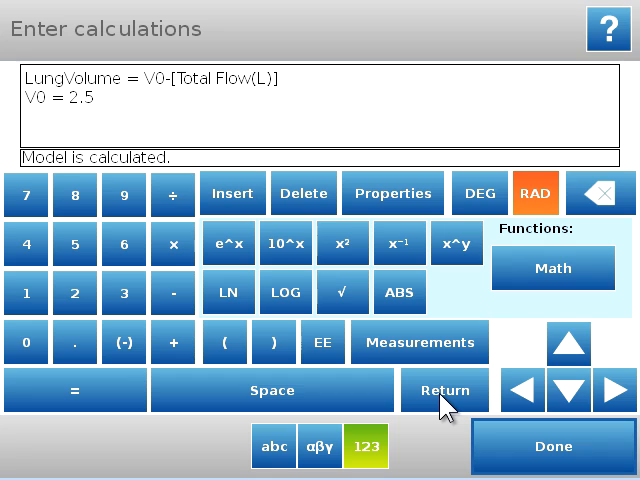
left_click(444, 390)
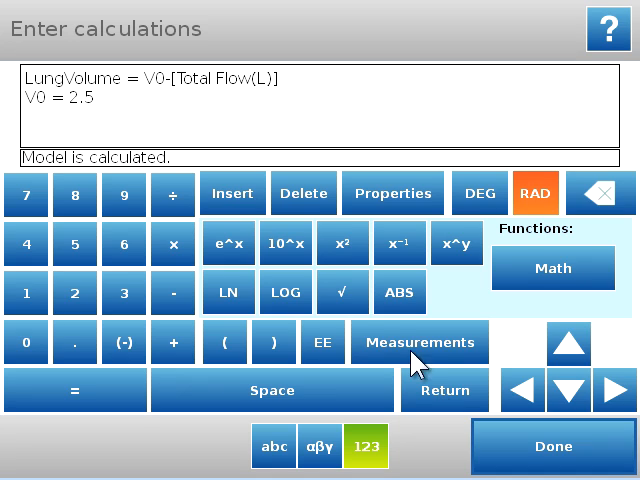
mouse_move(370, 327)
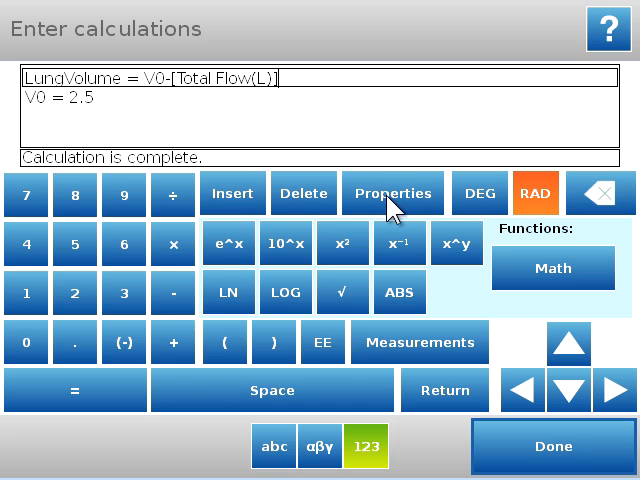
Set the LungVolume calculation's unit of measure to L in its properties
left_click(392, 192)
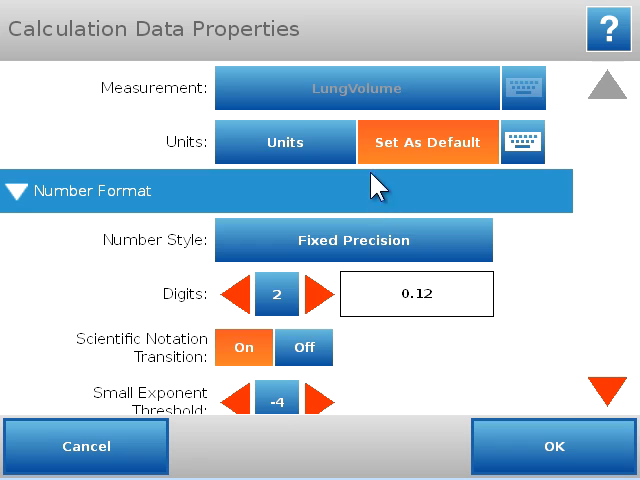
mouse_move(335, 115)
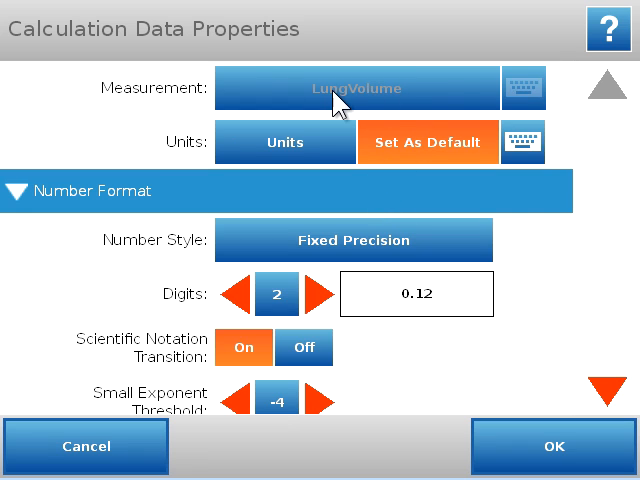
left_click(522, 142)
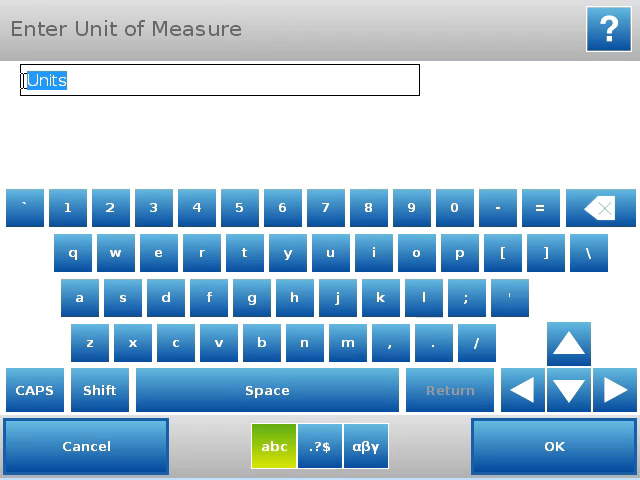
left_click(601, 208)
type("L")
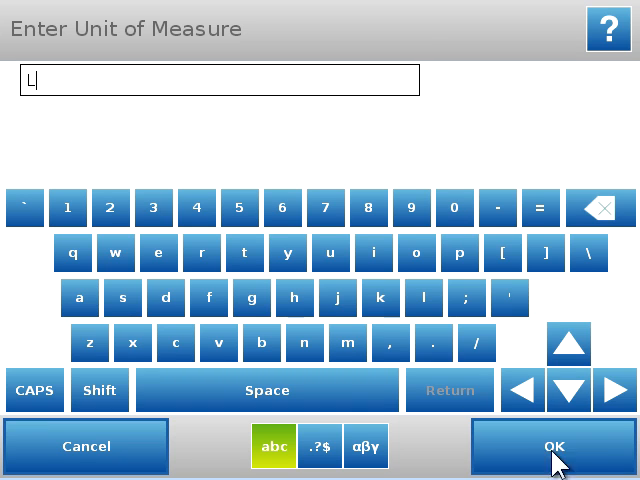
left_click(537, 446)
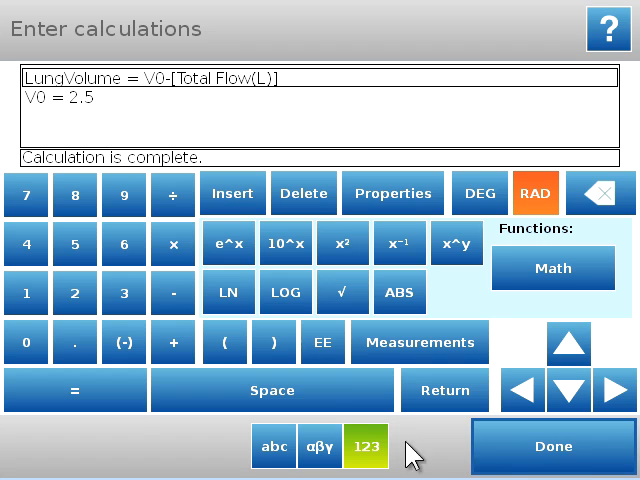
Select LungVolume under Calculated Data and display it with the graph template
left_click(553, 446)
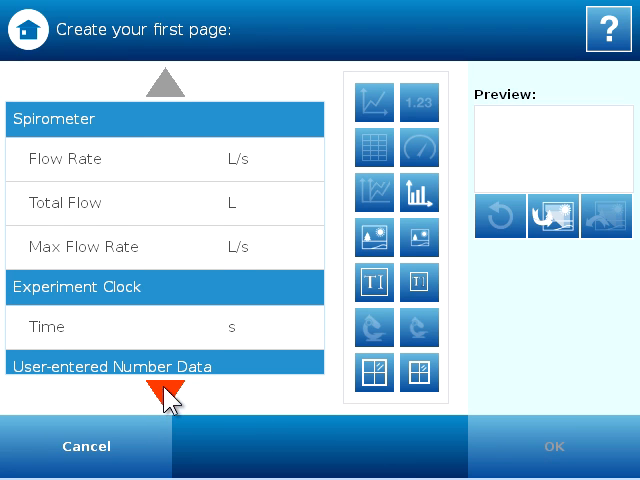
scroll("down", 3)
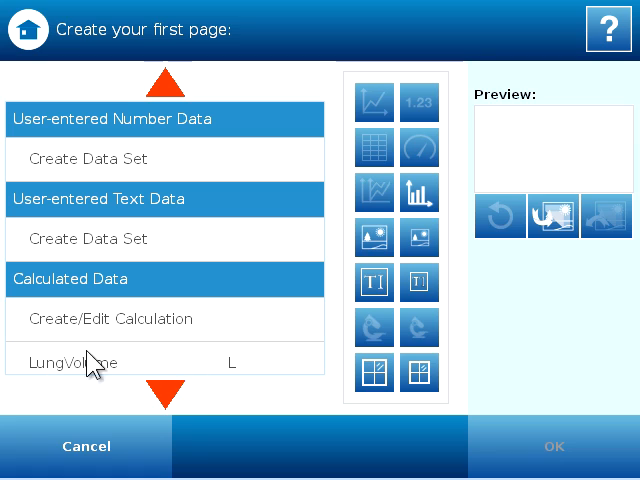
mouse_move(135, 408)
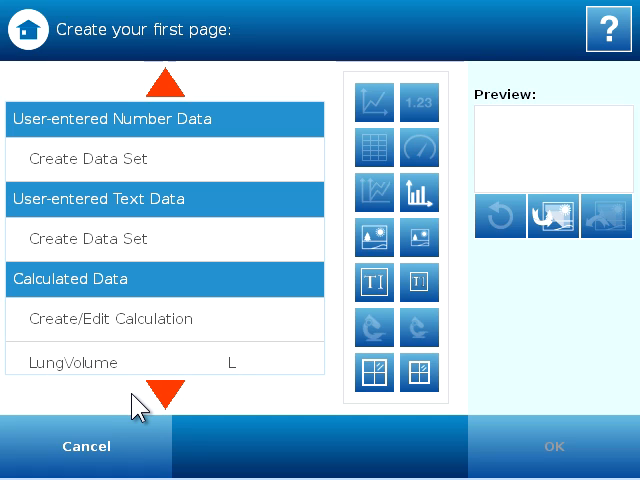
mouse_move(167, 375)
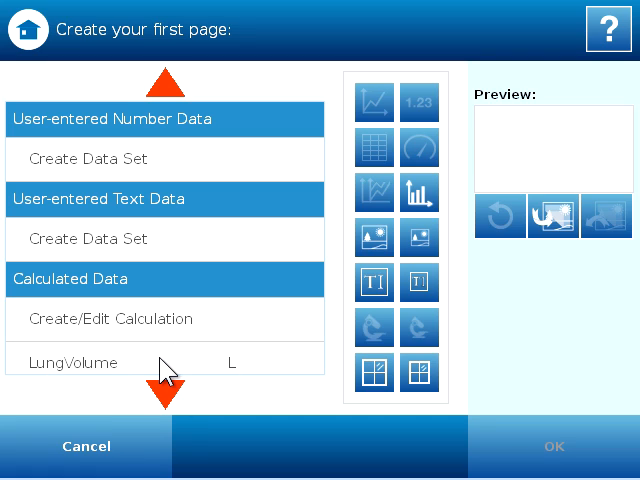
left_click(160, 361)
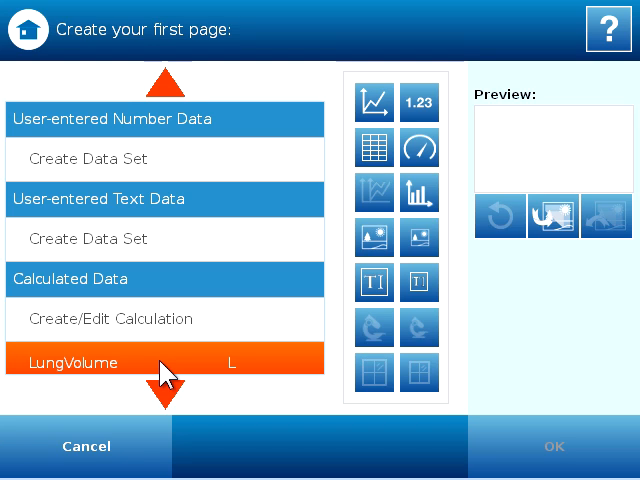
mouse_move(383, 113)
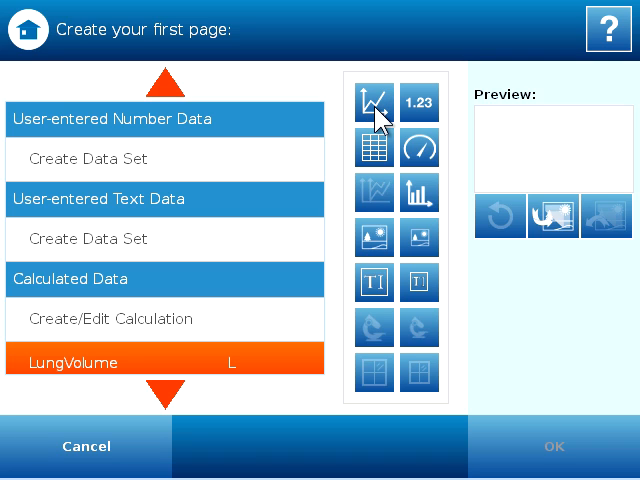
left_click(371, 110)
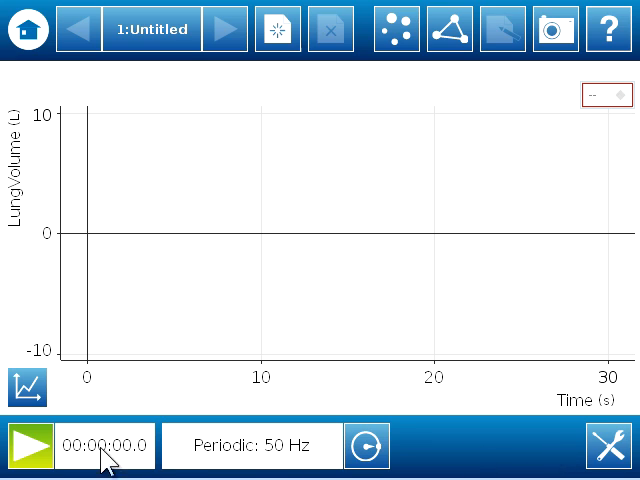
Record about 59 seconds of spirometer LungVolume data with Start and Stop
left_click(28, 446)
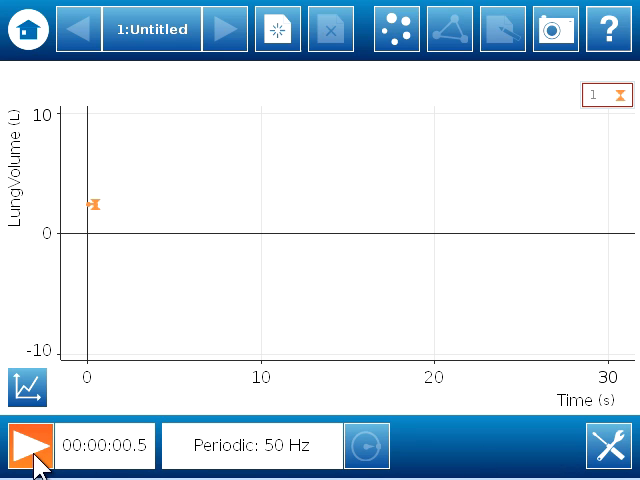
left_click(28, 446)
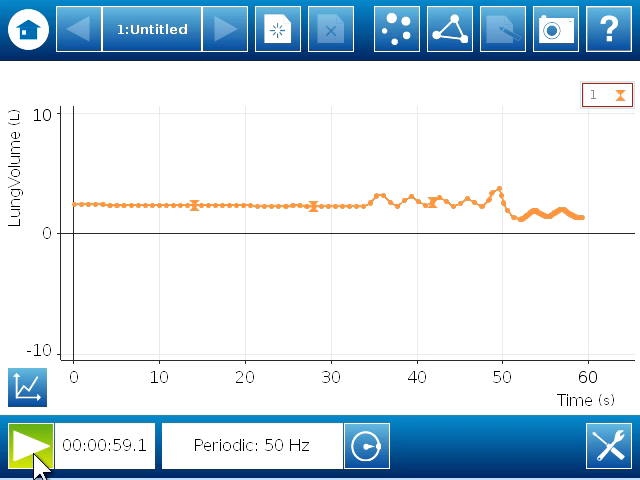
mouse_move(393, 288)
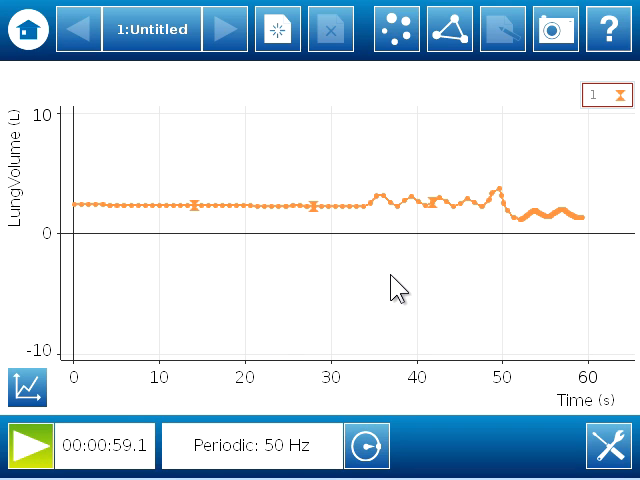
mouse_move(388, 230)
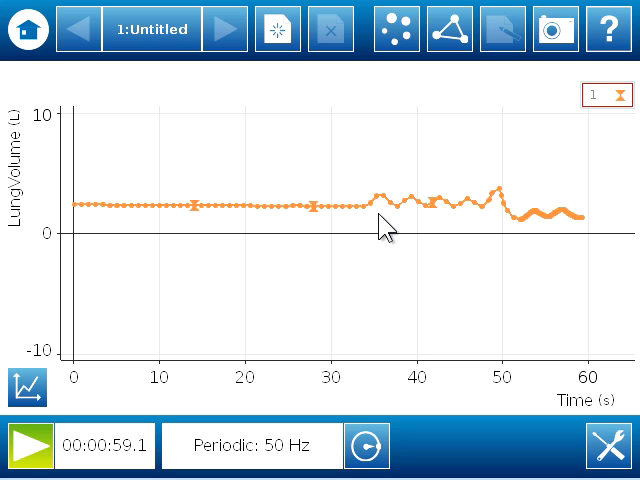
mouse_move(492, 213)
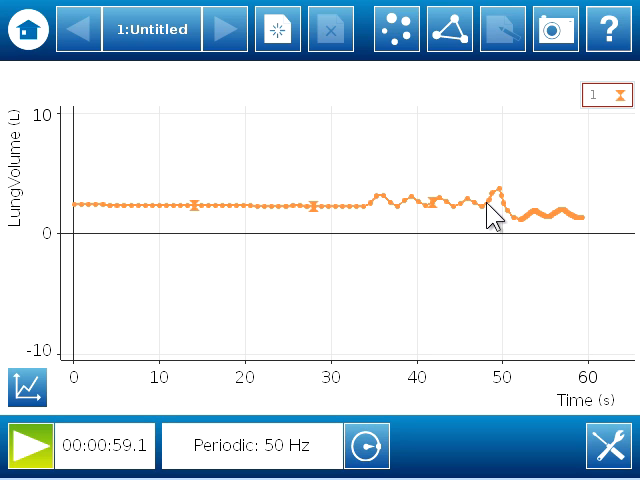
mouse_move(455, 205)
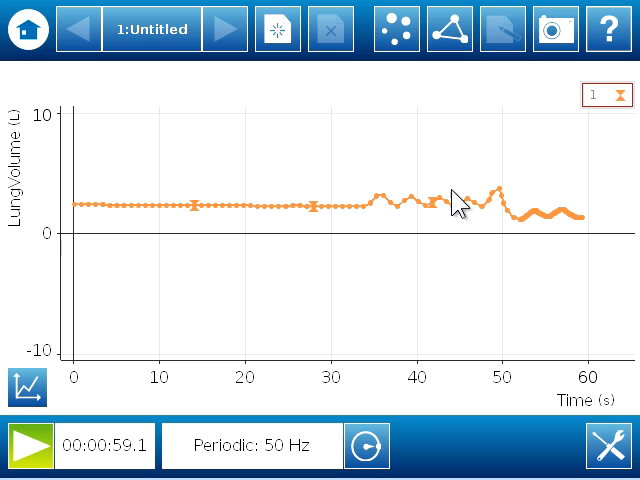
mouse_move(490, 215)
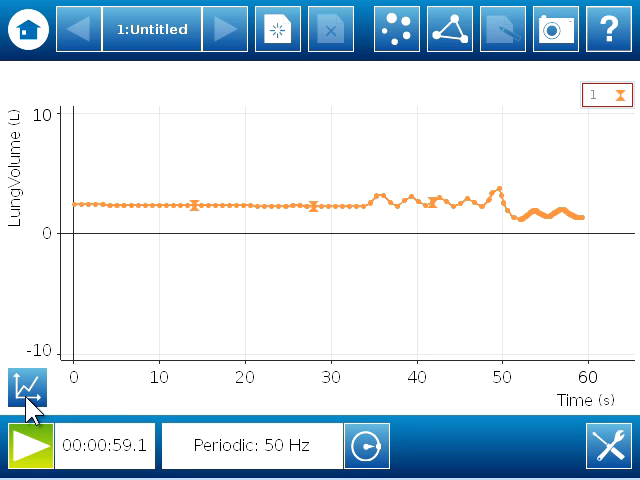
Scale the LungVolume graph to fit the data, spanning roughly 1.7–3.9 L
left_click(20, 387)
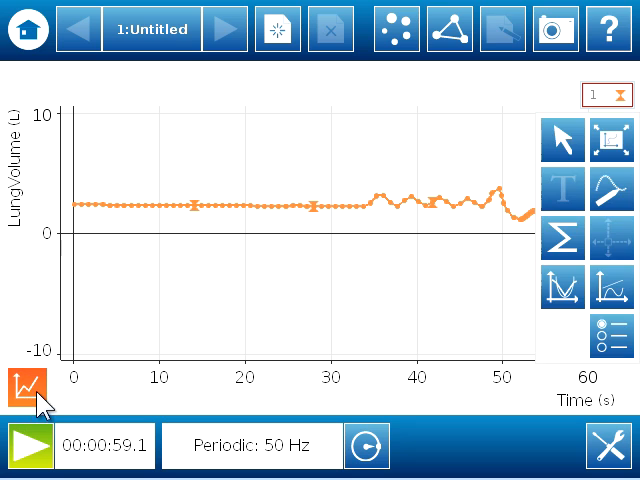
left_click(610, 139)
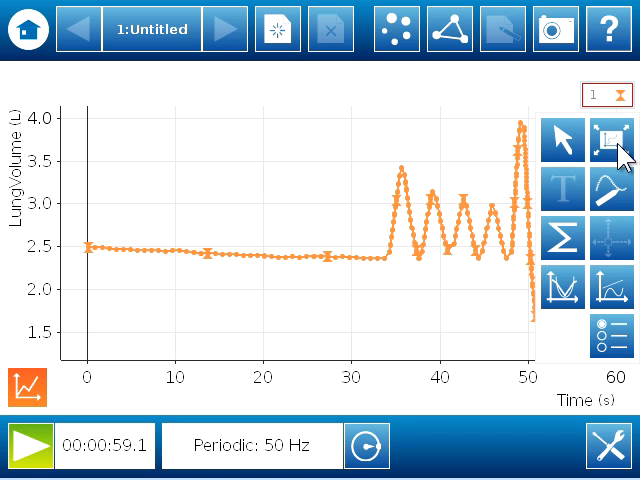